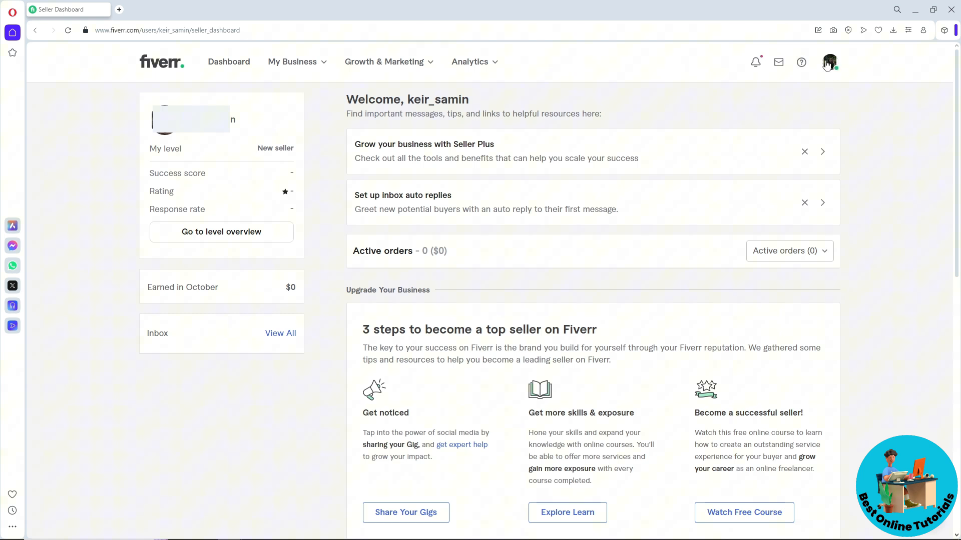
Open the account menu from the avatar at the top right of the seller dashboard
left_click(829, 62)
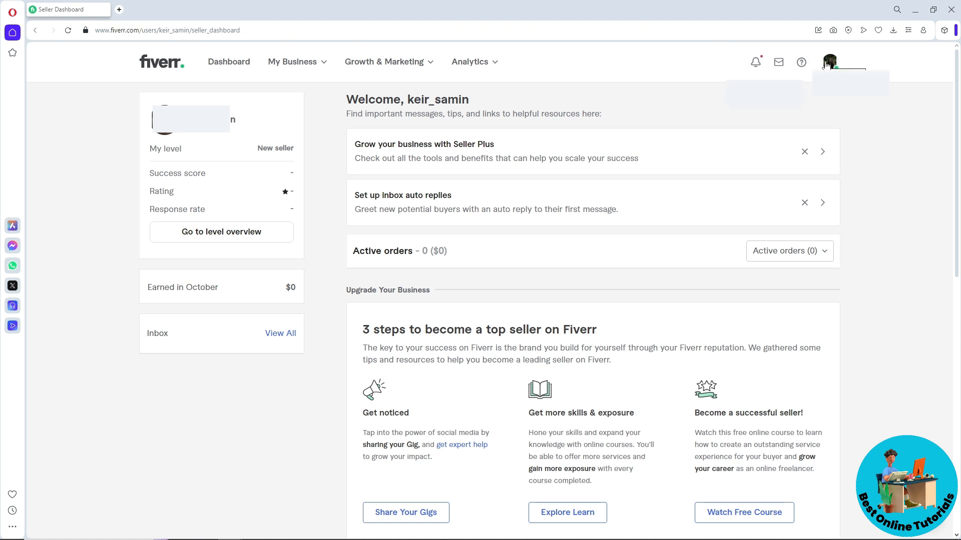
left_click(830, 62)
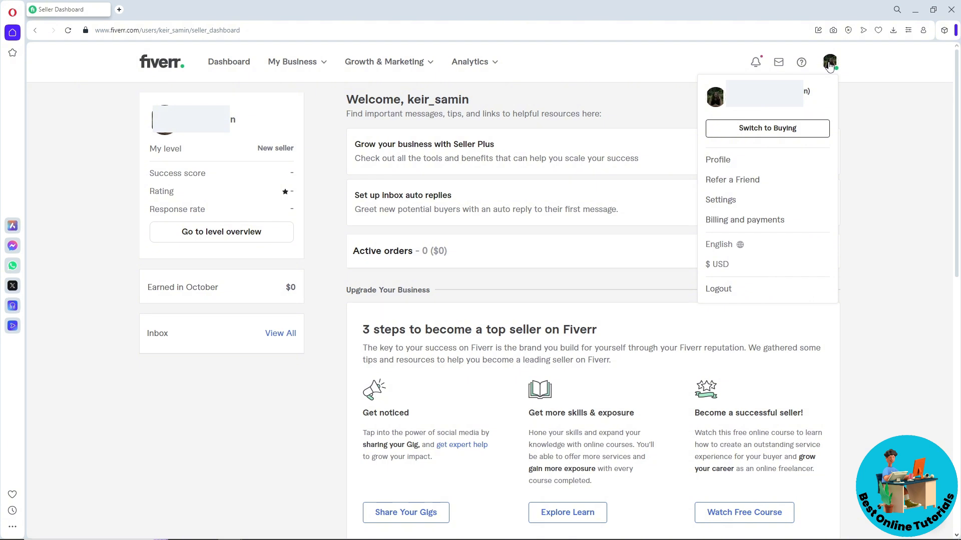
mouse_move(717, 160)
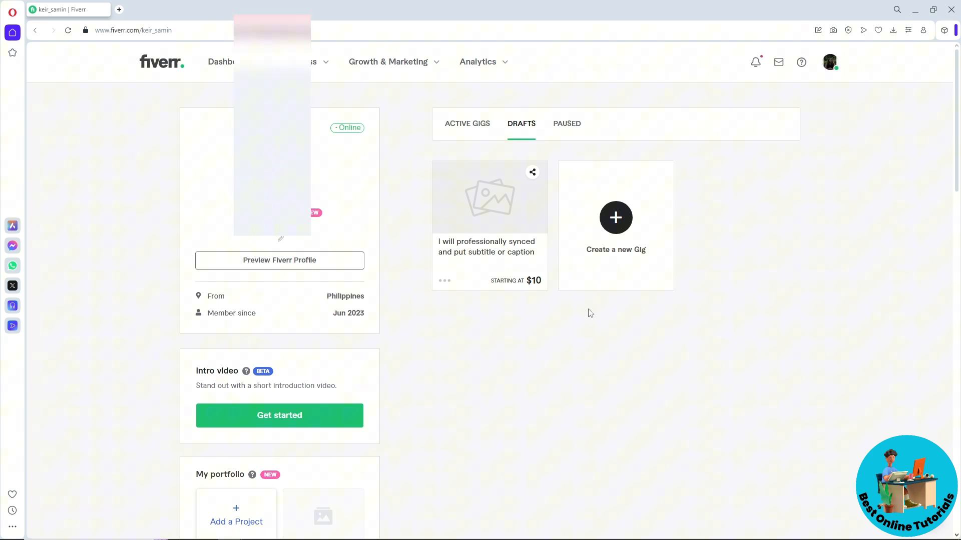
Scroll down to My portfolio and start a new project from the Add a Project card
scroll("down", 3)
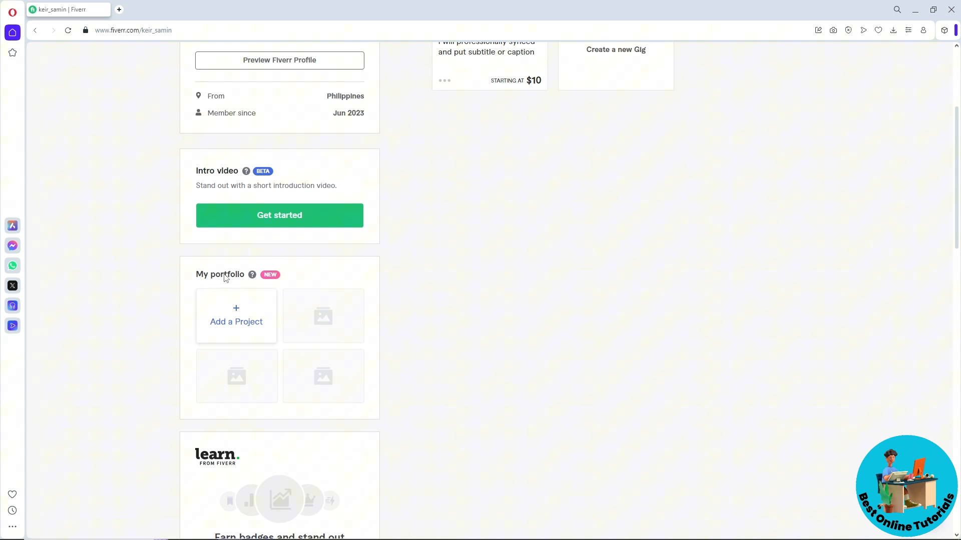
mouse_move(235, 316)
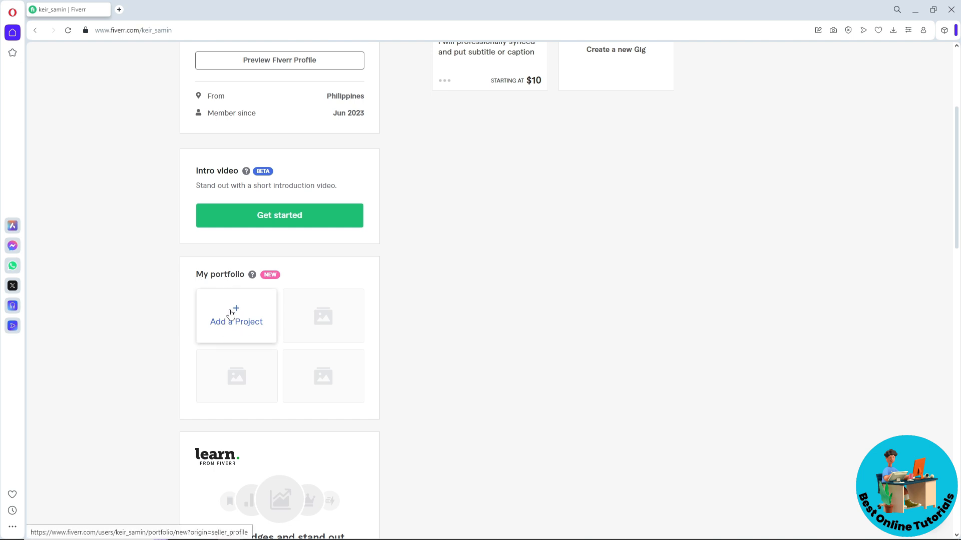
left_click(235, 317)
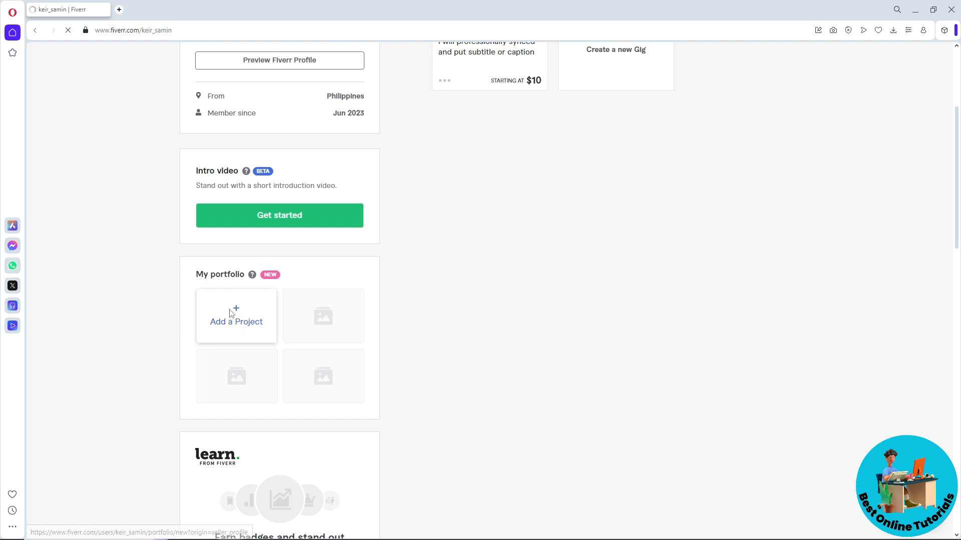
left_click(236, 316)
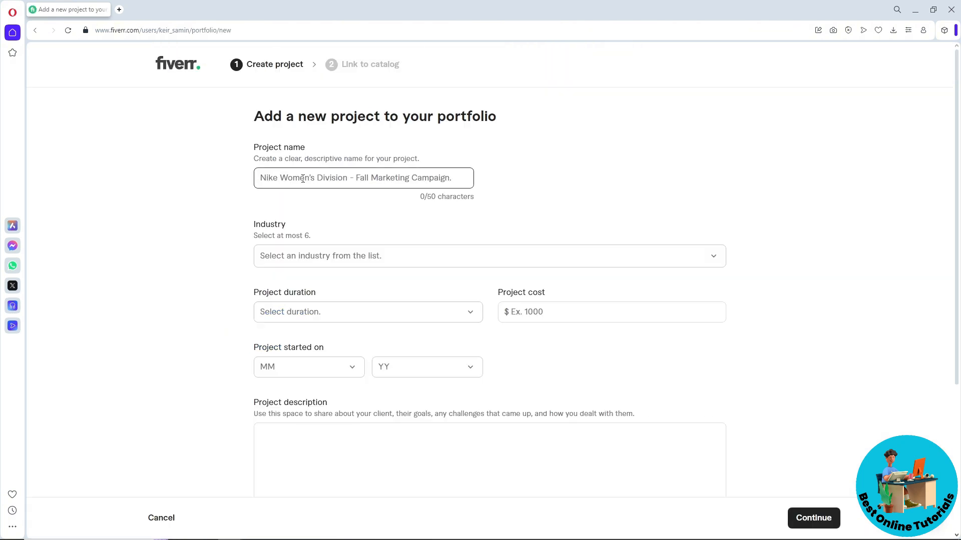
Name the project 'Podcast Manager' and add the Radio & Podcast Advertising and Podcasting & Podcast industries
left_click(363, 178)
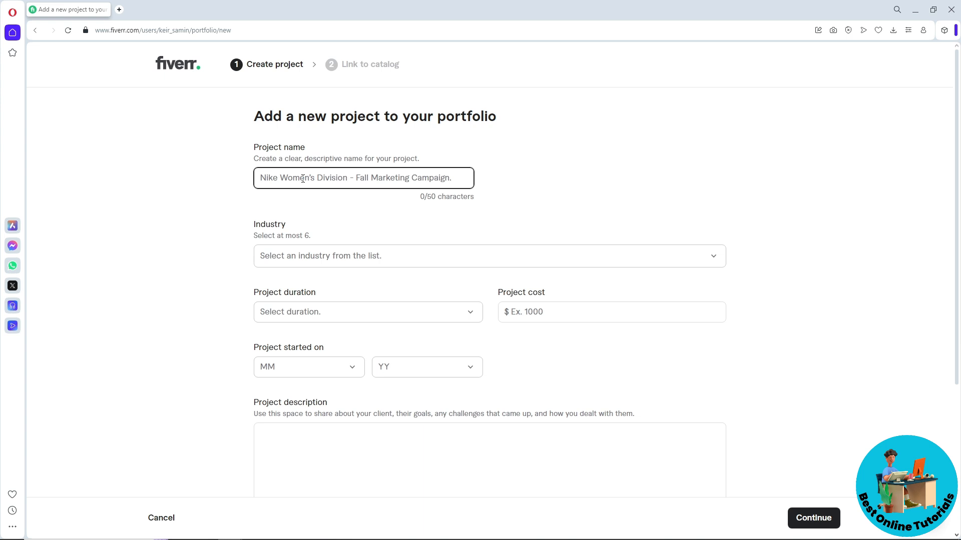
type("Podcast Manager")
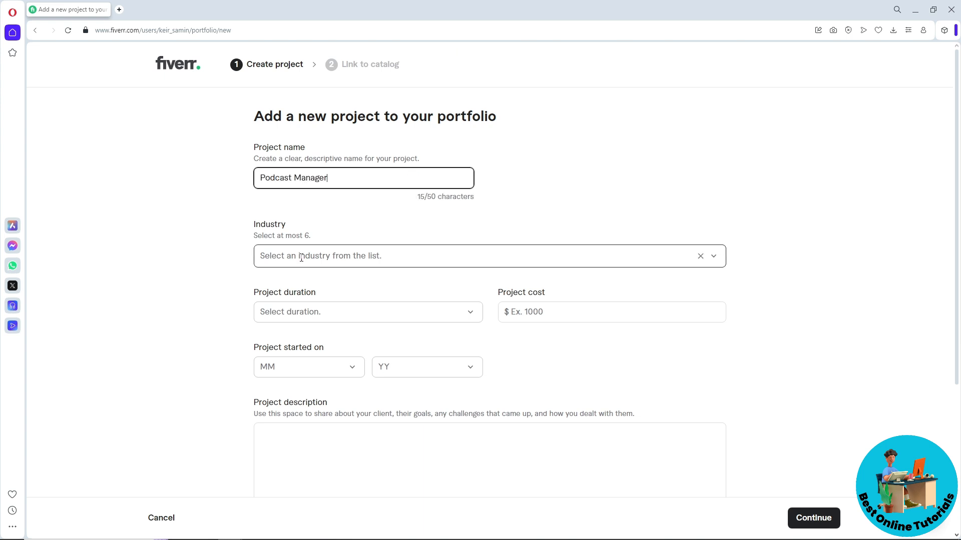
left_click(489, 256)
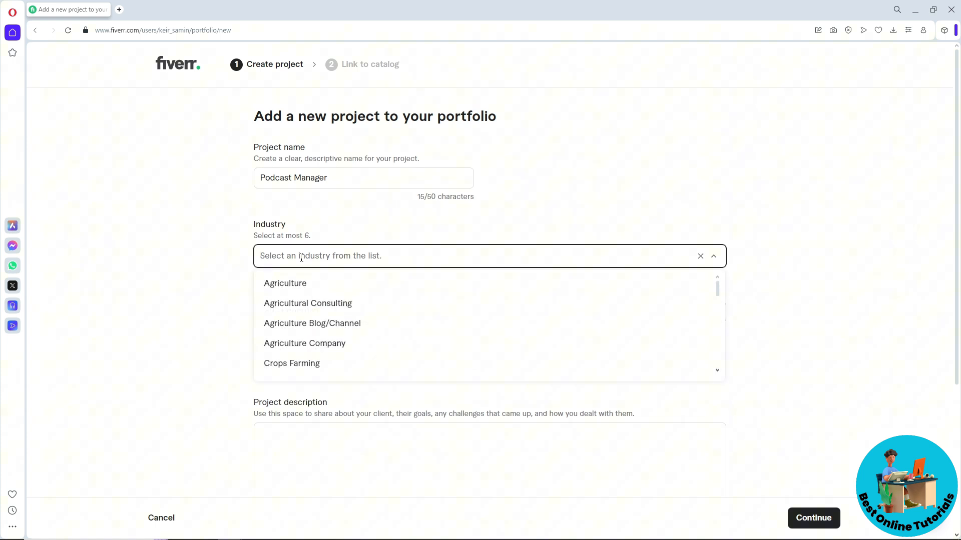
type("podcast")
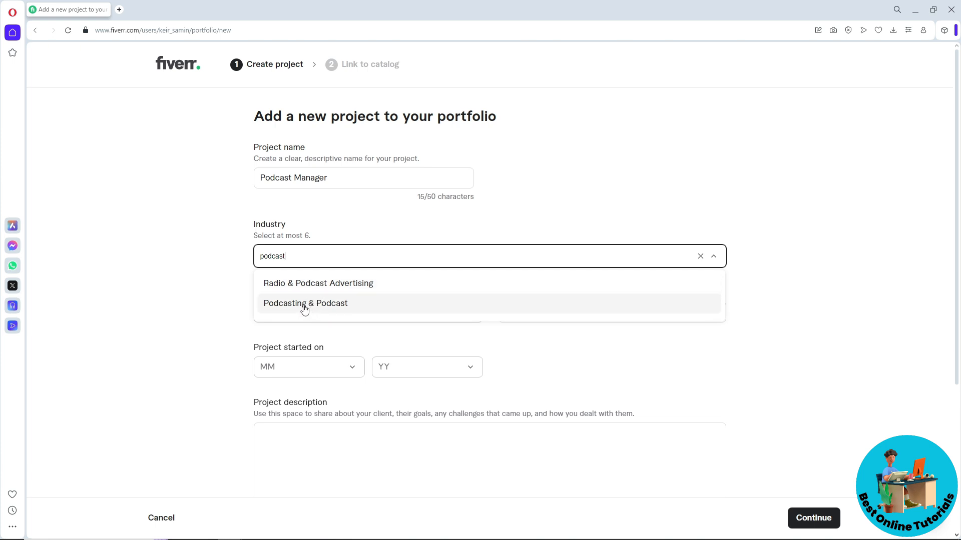
left_click(318, 283)
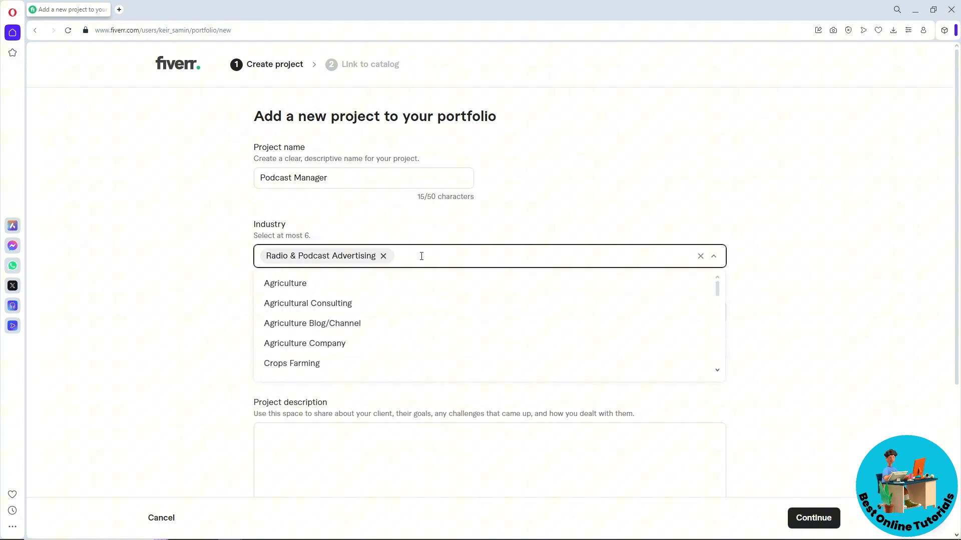
type("podcast")
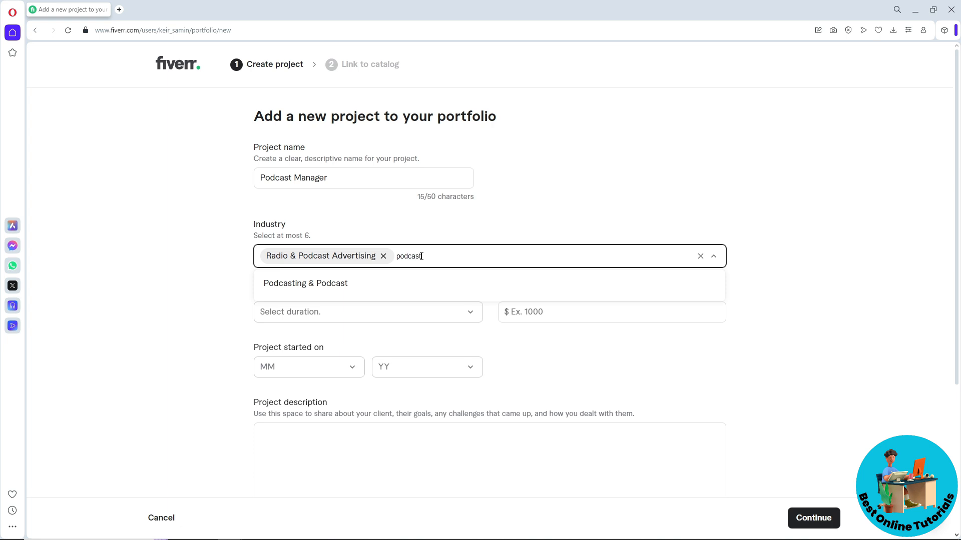
left_click(305, 283)
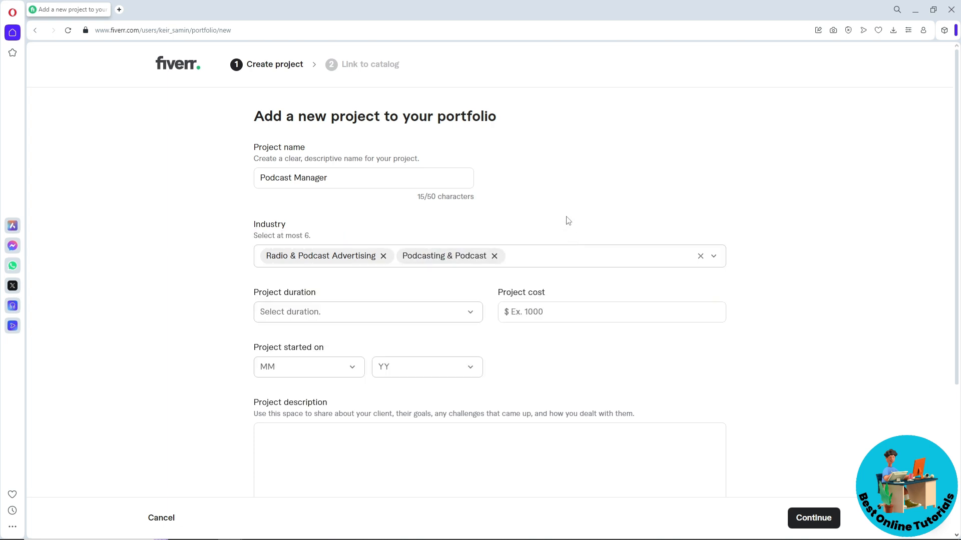
Set duration to 7-30 days, cost to $500, and start date to February 2023
left_click(367, 312)
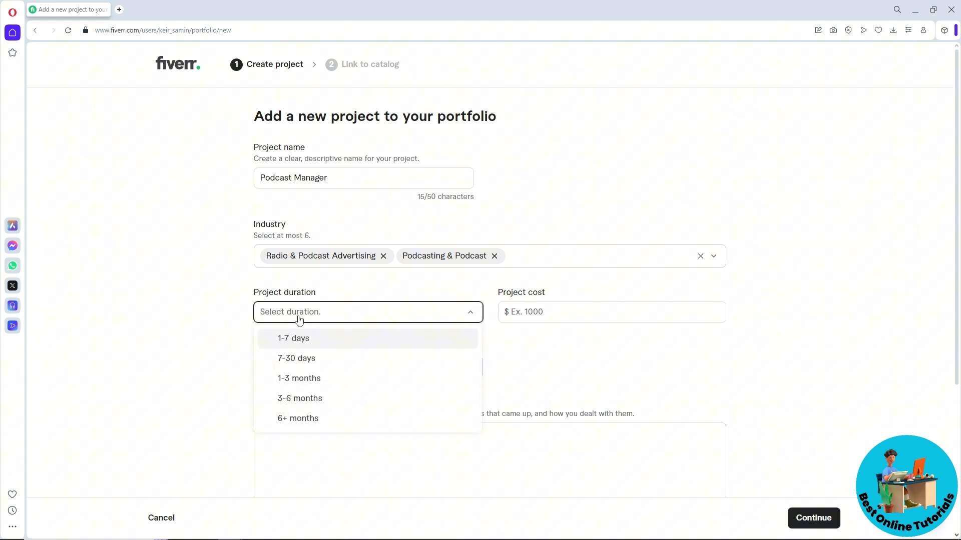
left_click(296, 359)
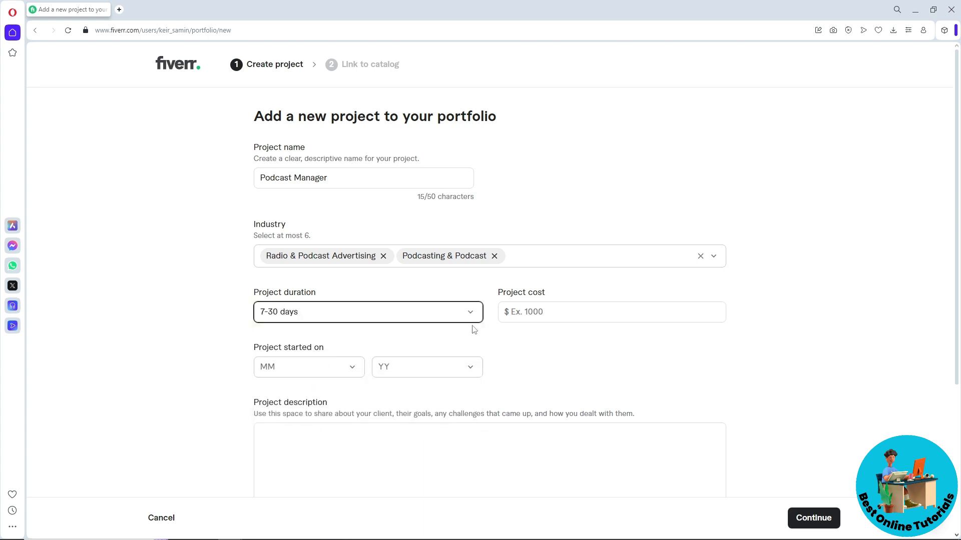
left_click(611, 311)
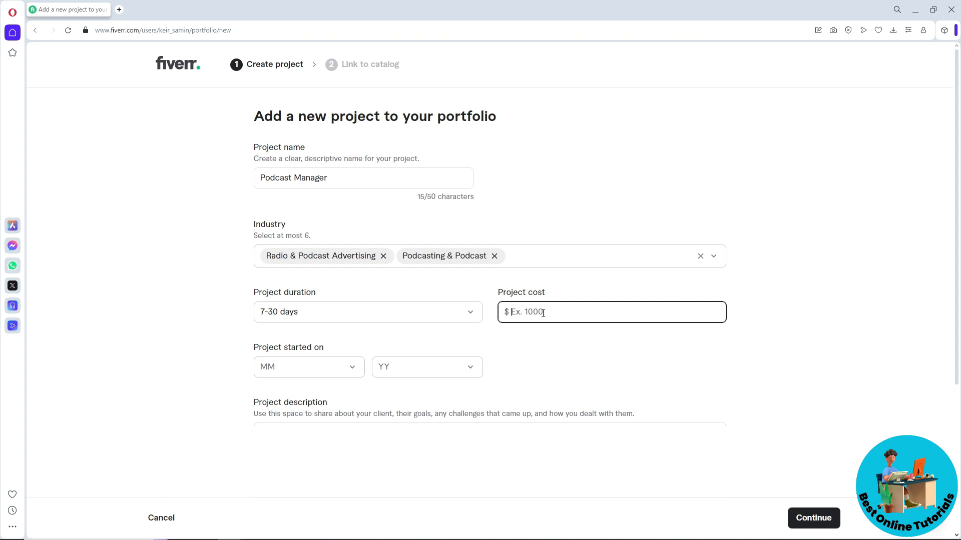
type("500")
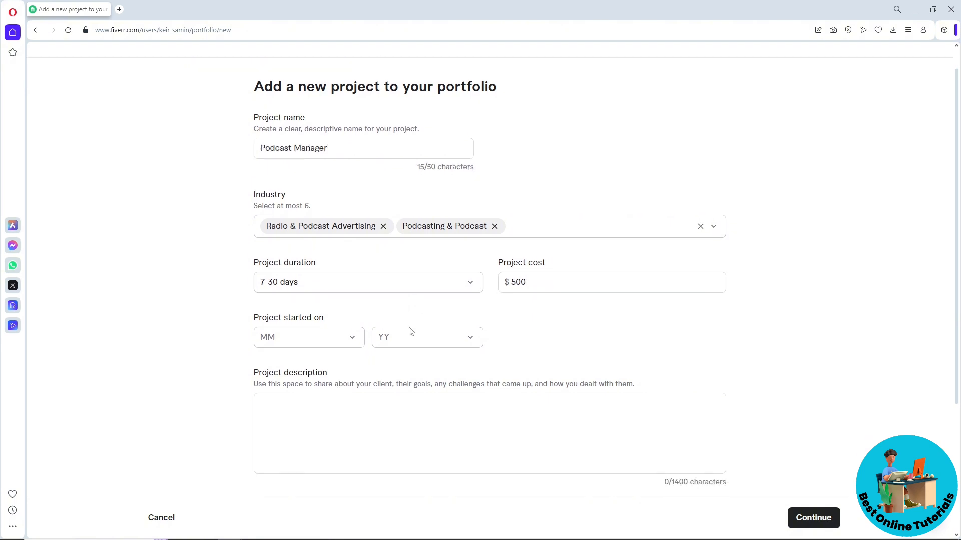
left_click(308, 336)
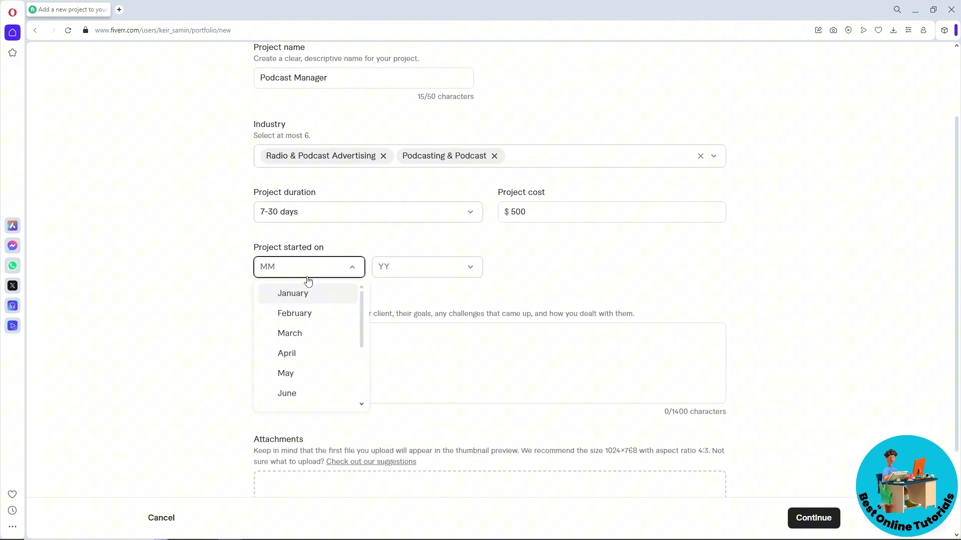
left_click(294, 313)
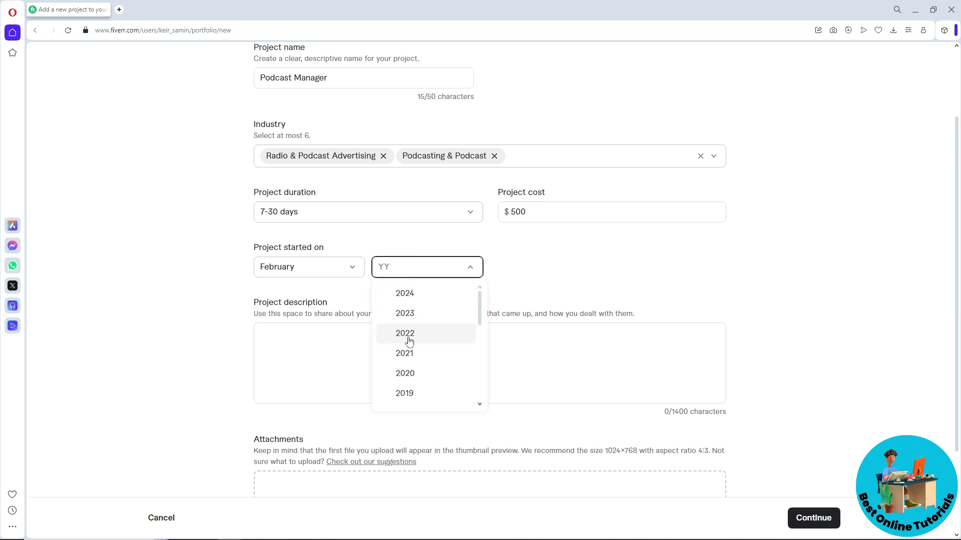
left_click(405, 313)
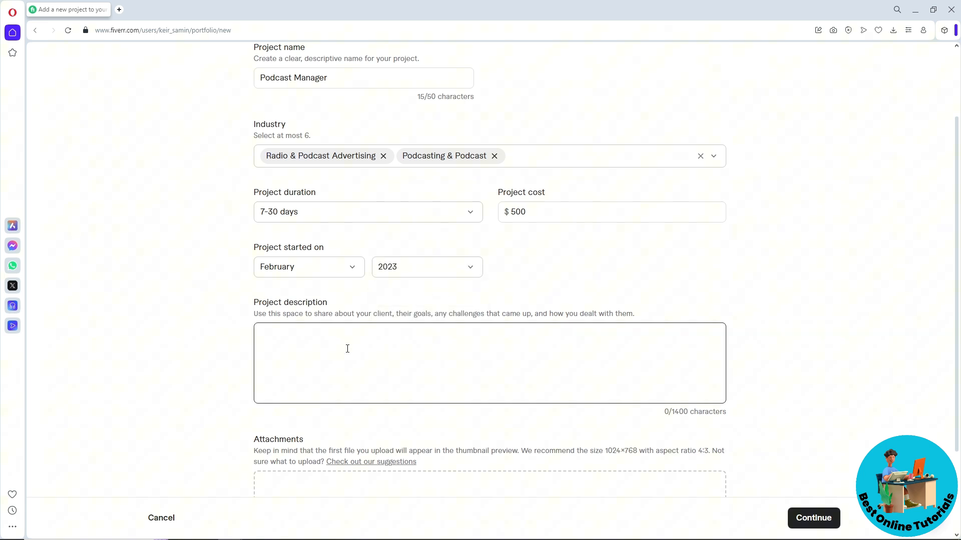
Attach the Best Online Tutorials image to the project
scroll("down", 3)
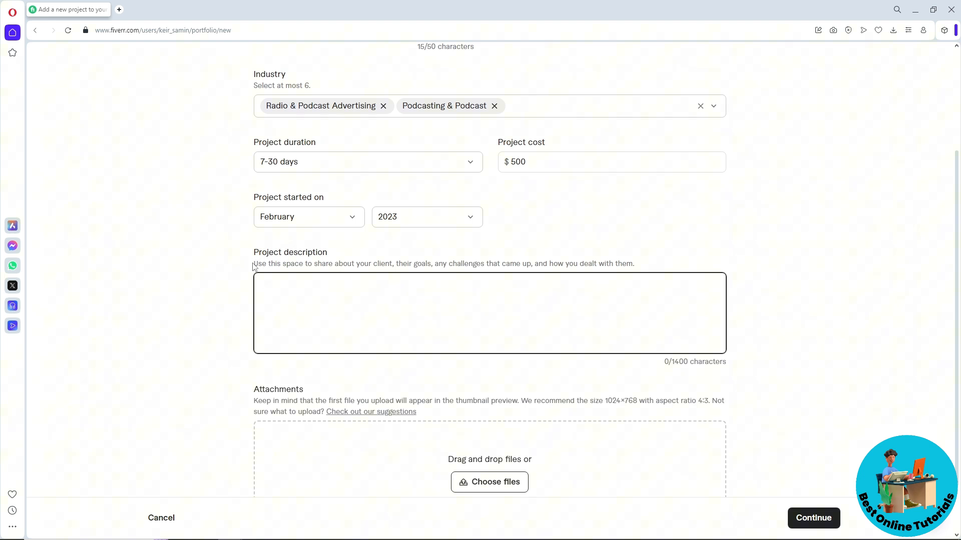
left_click_drag(254, 263, 379, 264)
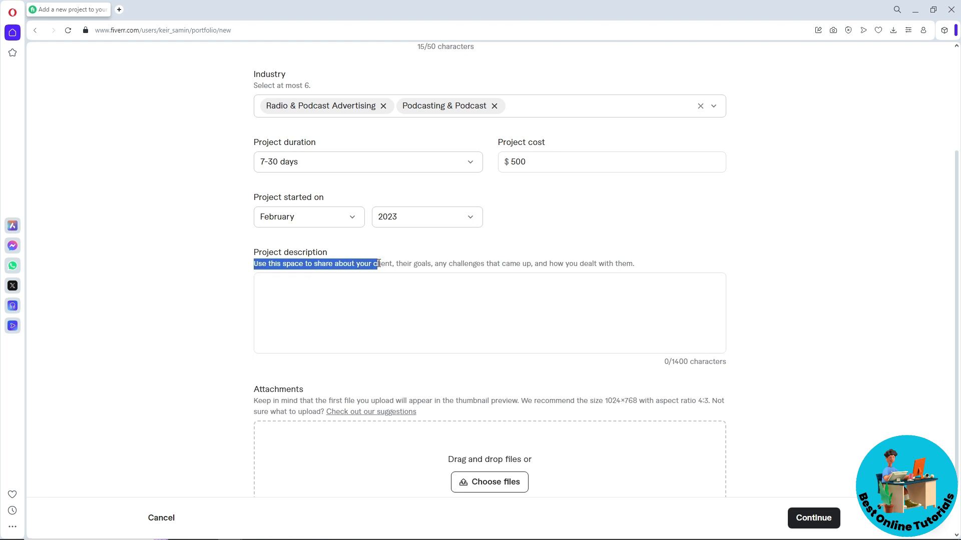
left_click_drag(379, 264, 429, 264)
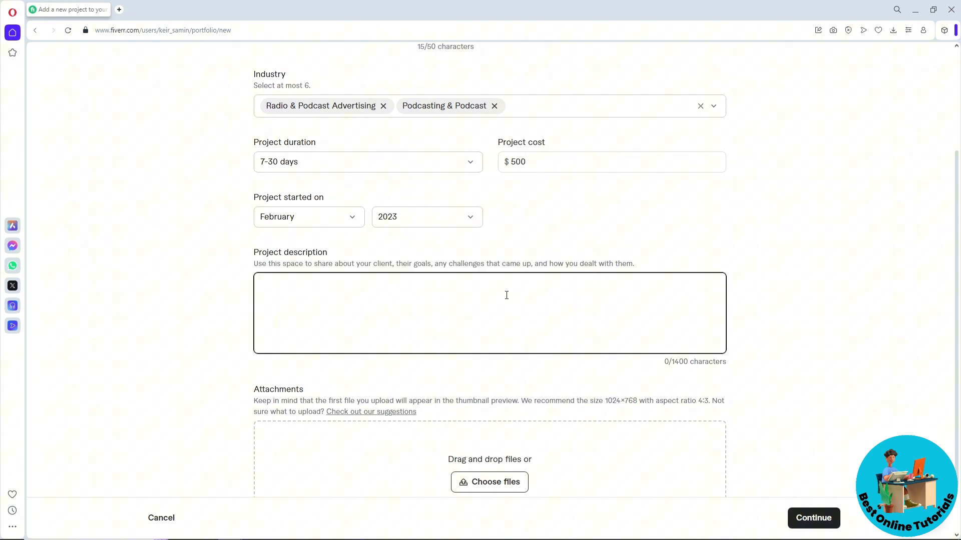
scroll("down", 3)
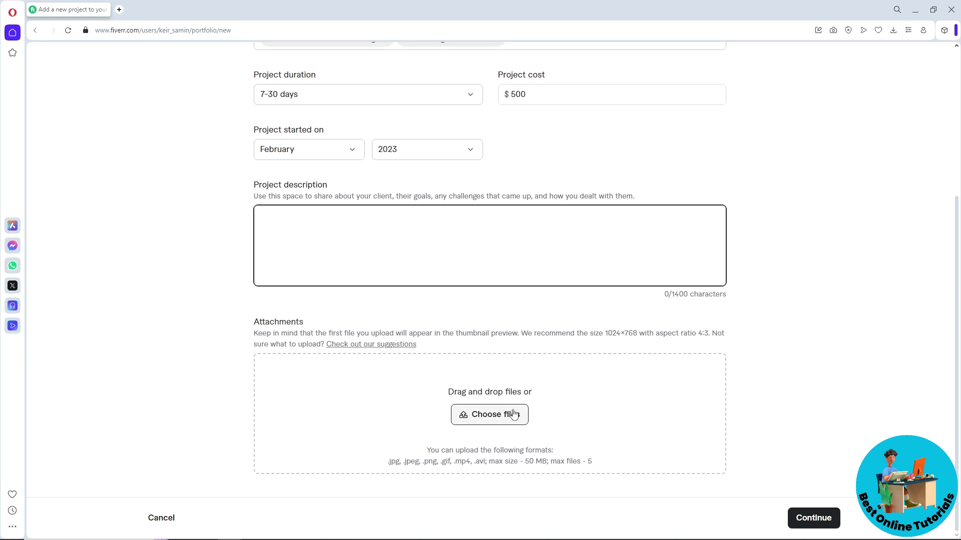
left_click(488, 246)
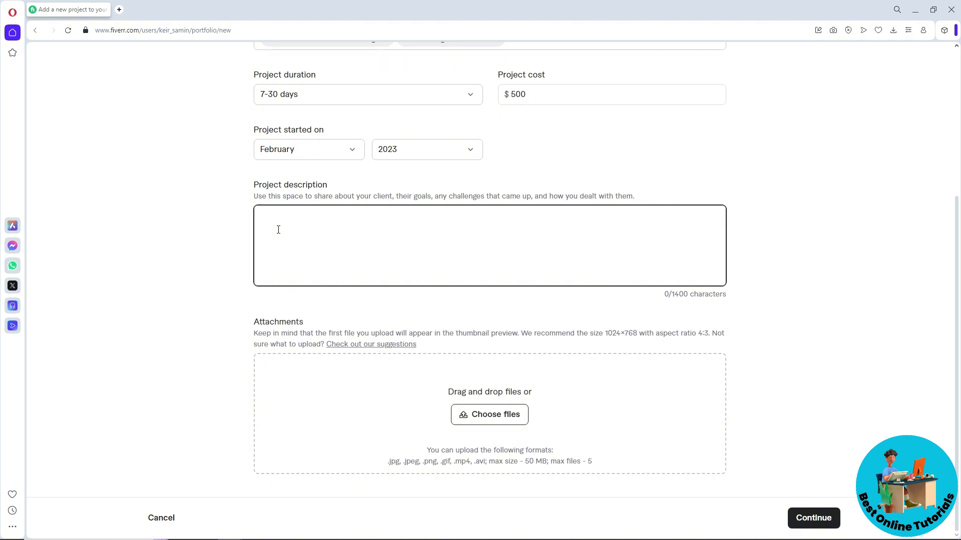
Describe the one-hour, two-camera podcast production and continue to the final details step
type("i have produced podcast for 1 hour long video and it has 2 cams that changes every few minutes and syncrinozie the audio and video at the same time")
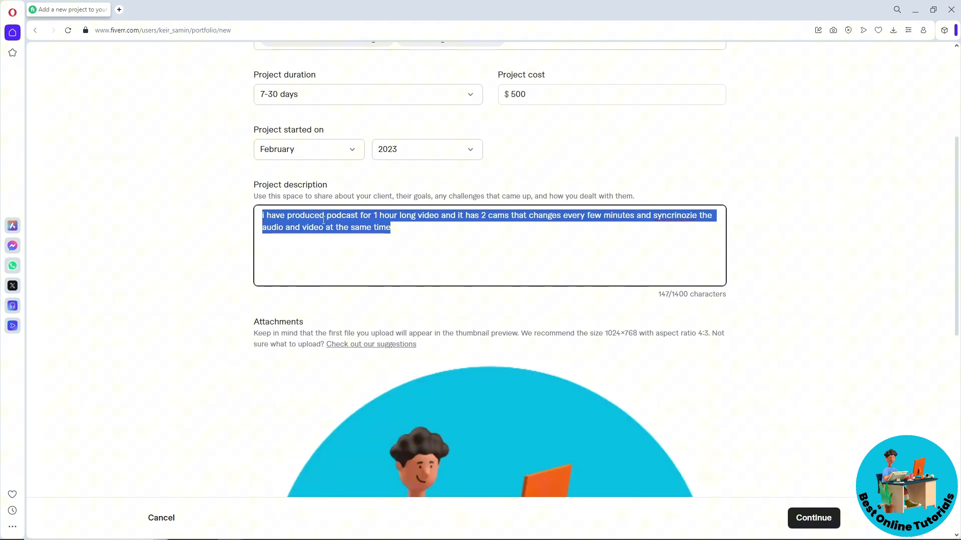
scroll("down", 3)
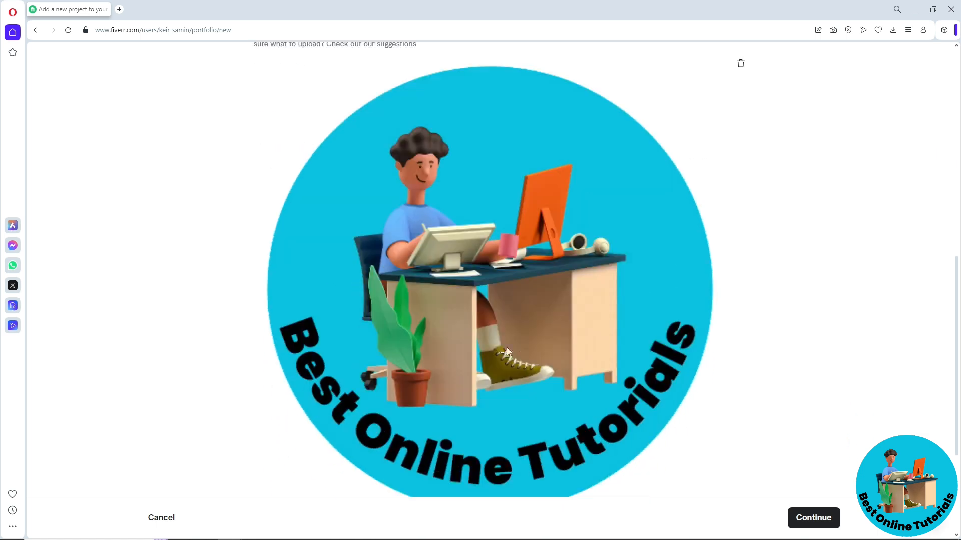
scroll("down", 3)
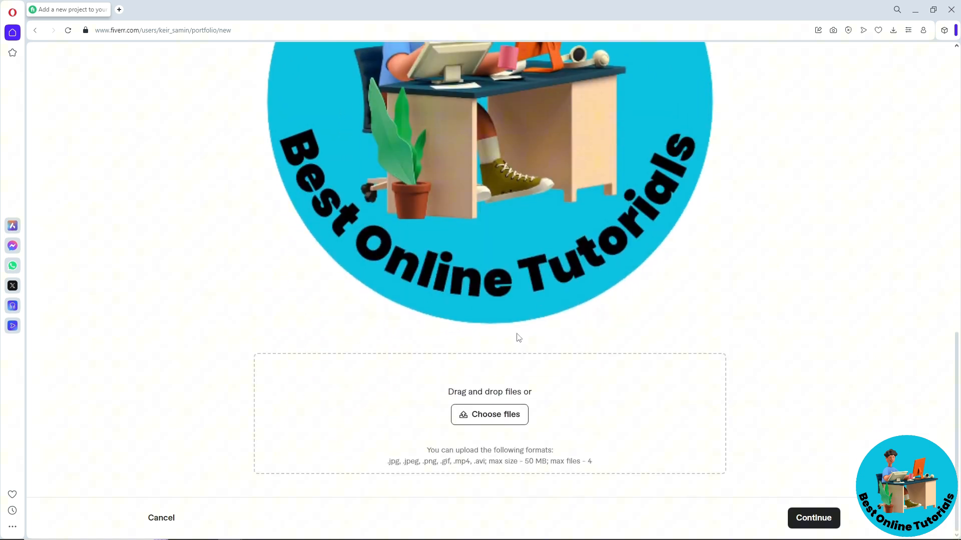
mouse_move(489, 414)
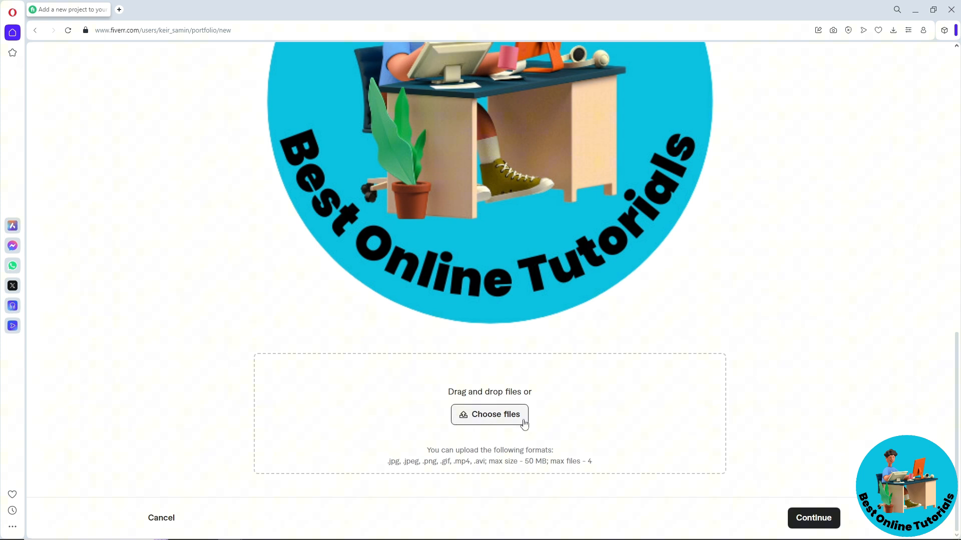
left_click(813, 518)
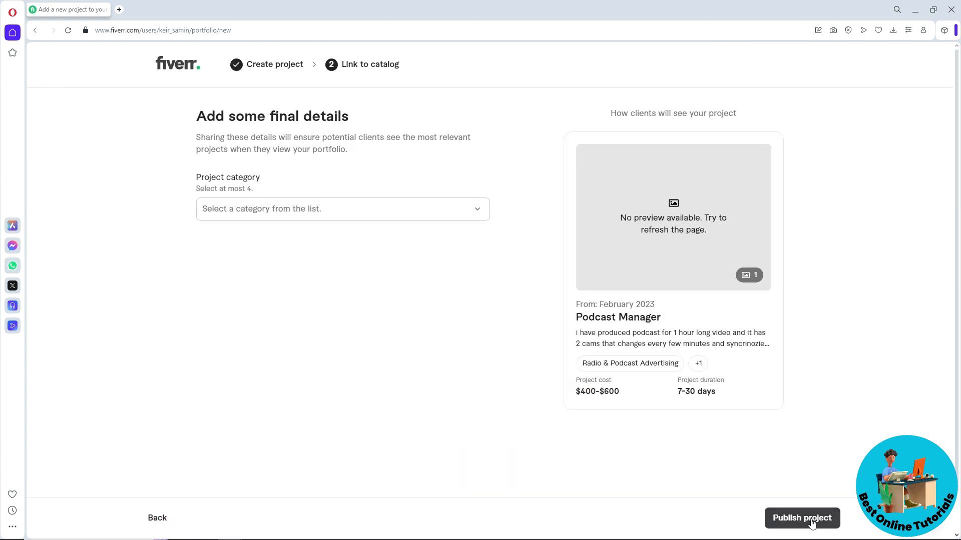
Add the Podcast Production category and publish the Podcast Manager project
left_click(337, 208)
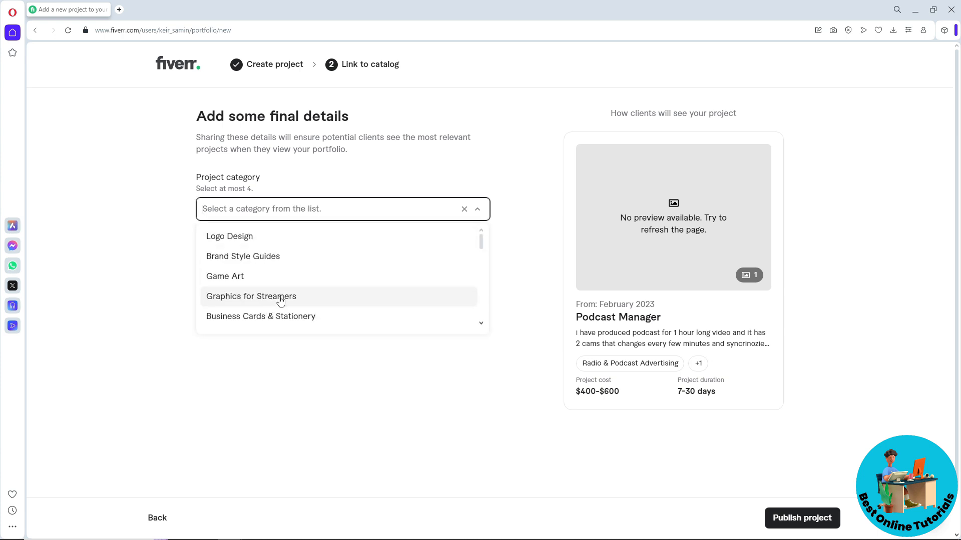
left_click(330, 208)
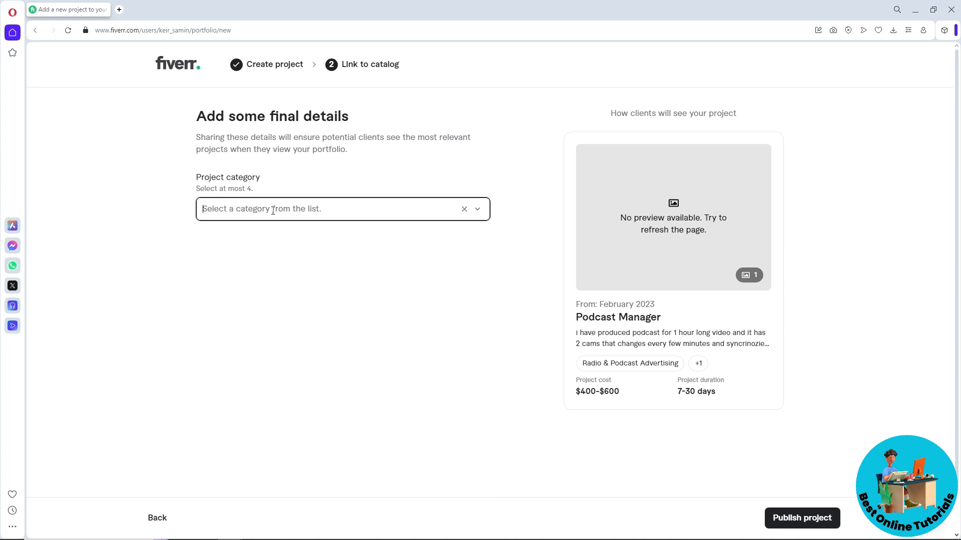
type("podcast")
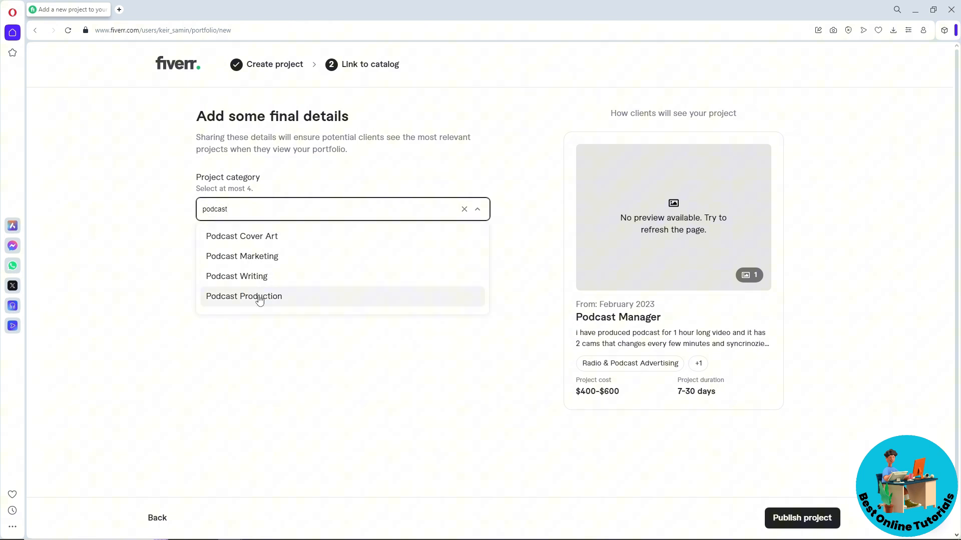
left_click(243, 296)
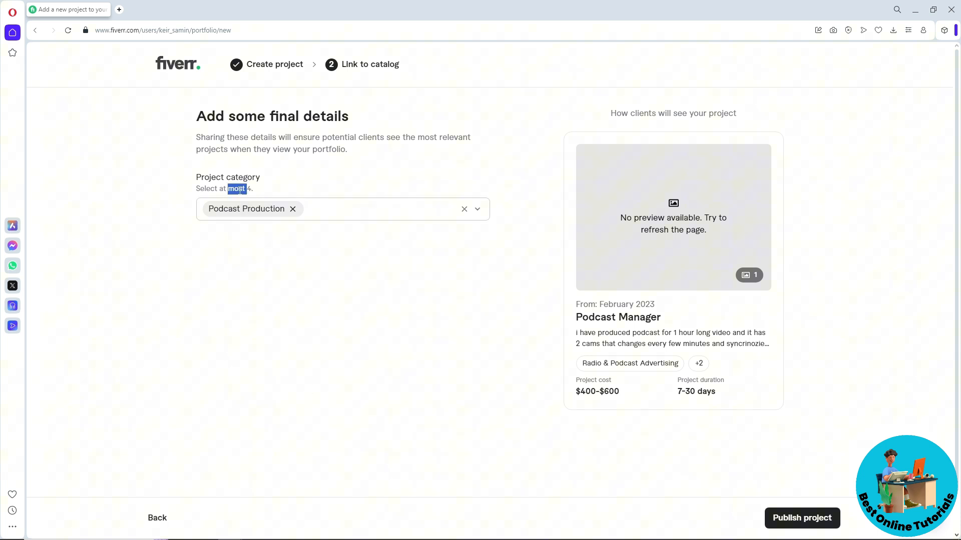
triple_click(224, 188)
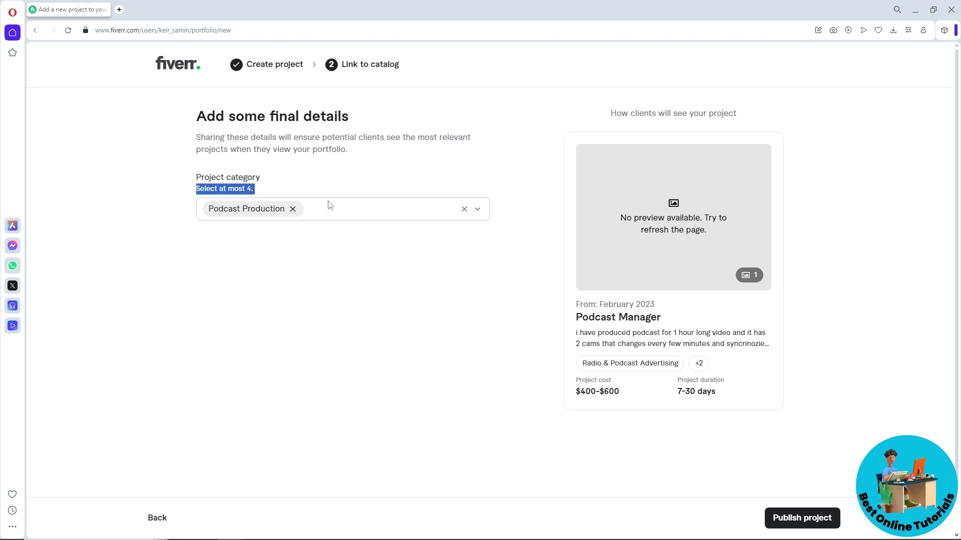
left_click(802, 518)
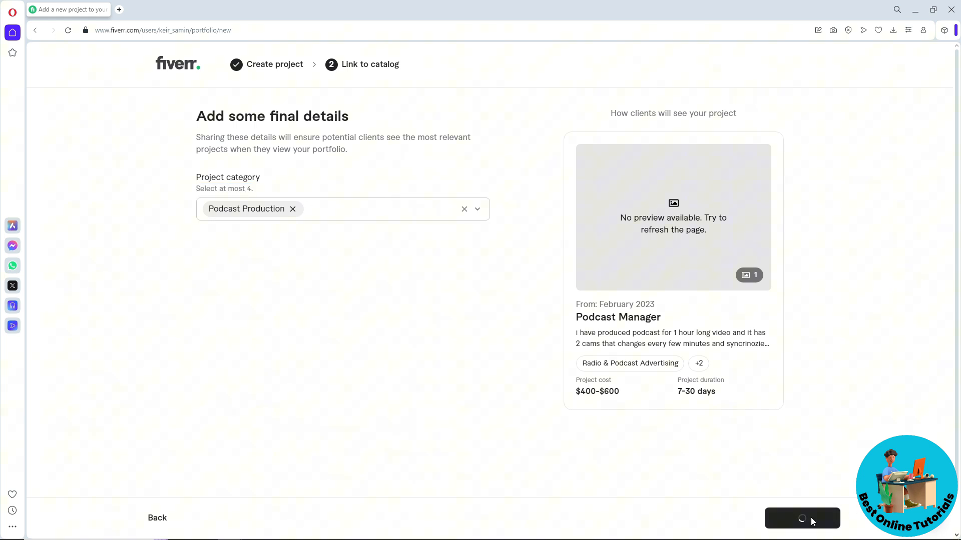
left_click(802, 518)
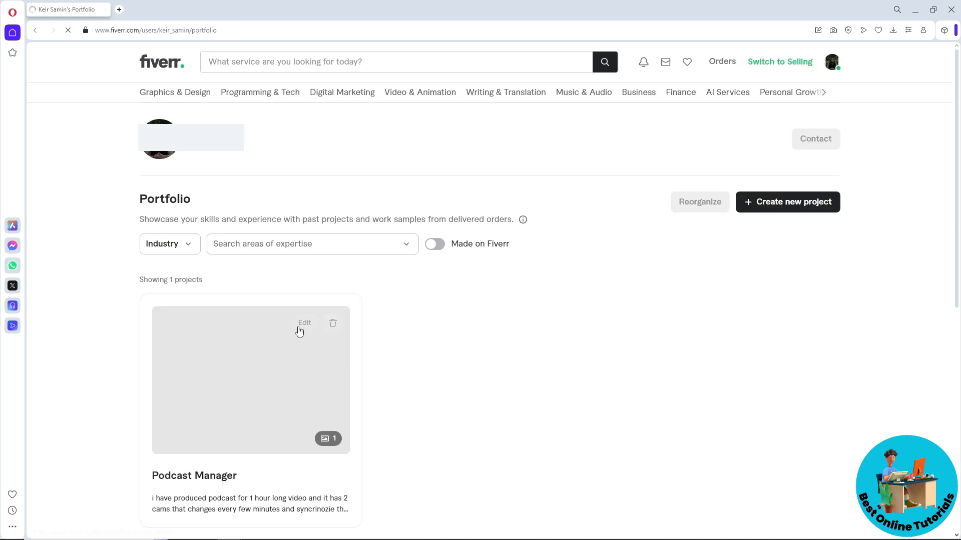